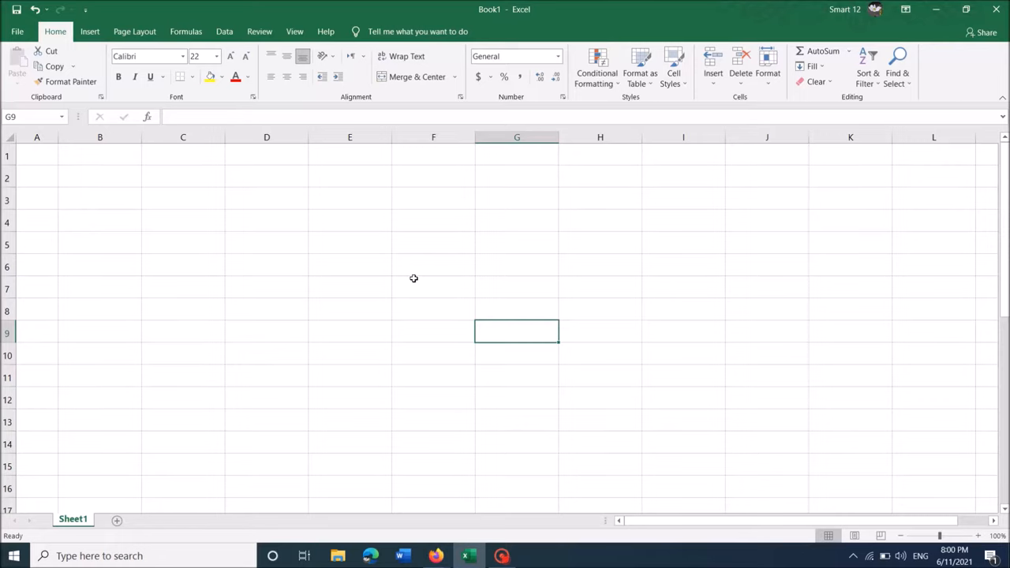
{"action": "mouse_move", "coordinate": [286, 238]}
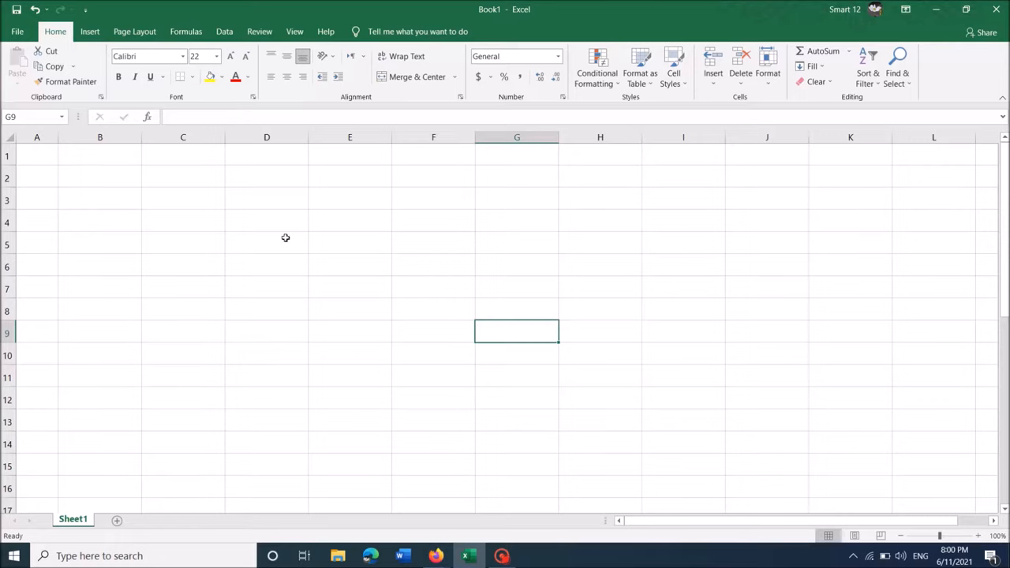
- Type fractions like 2/3 and 4/5 into D4:D7, which Excel turns into dates like 2-Jan
{"action": "left_click", "coordinate": [280, 221]}
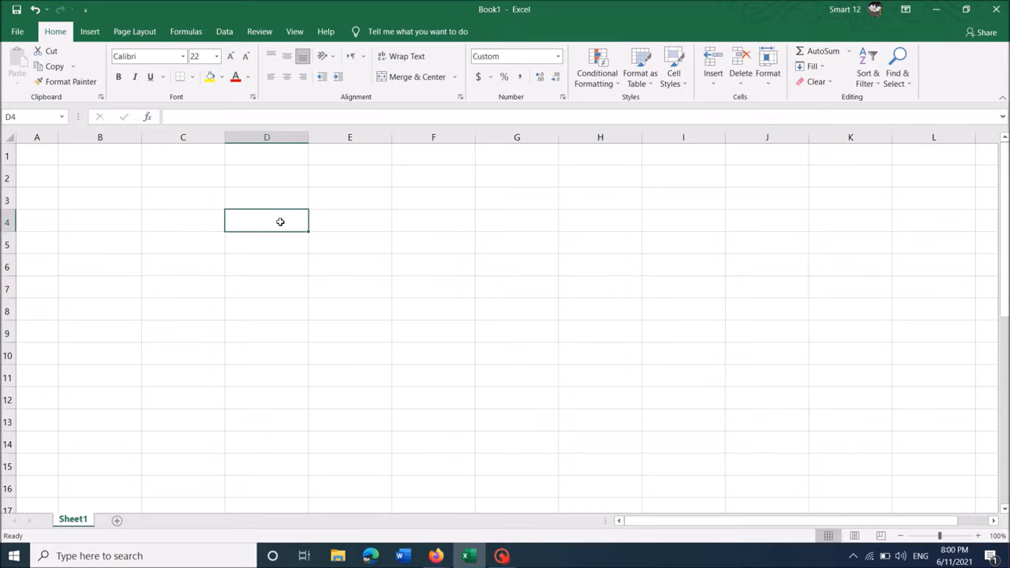
{"action": "type", "text": "2-Jan"}
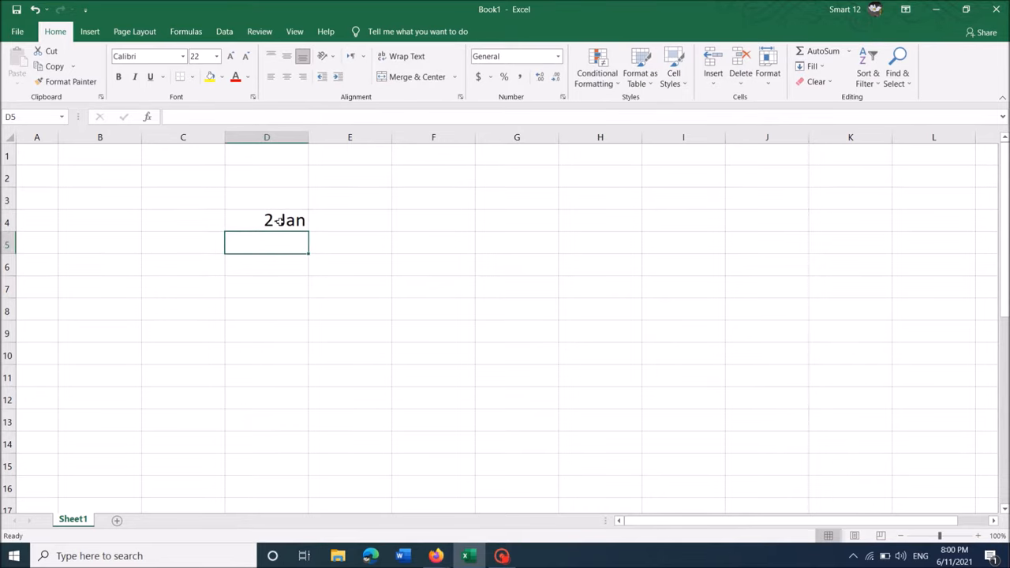
{"action": "type", "text": "2/3"}
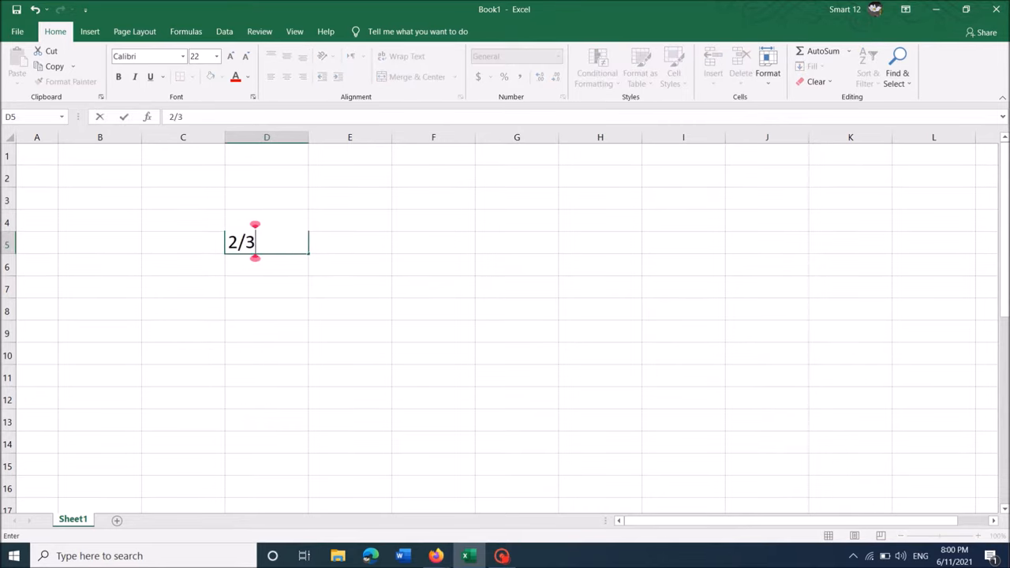
{"action": "type", "text": "4/"}
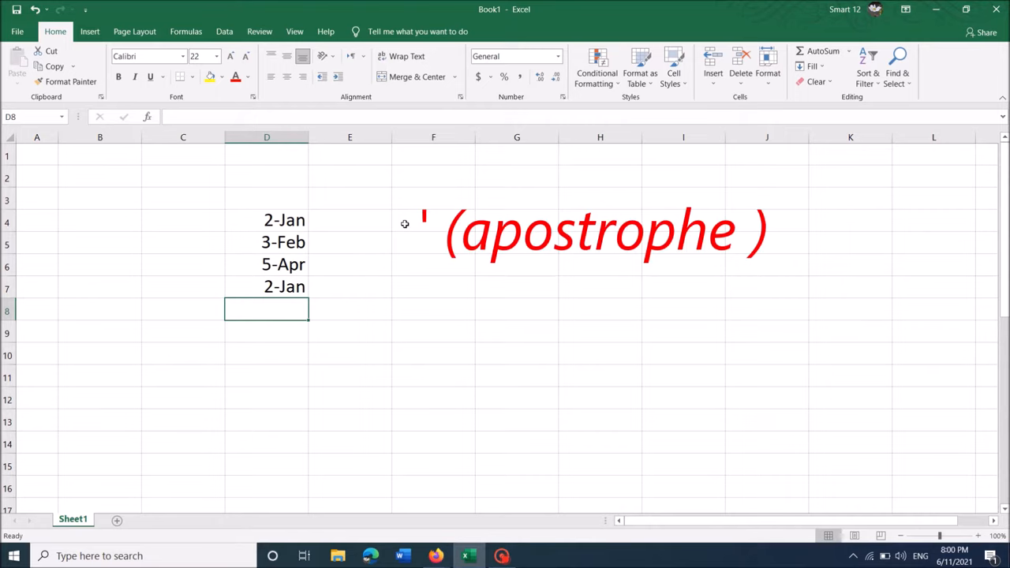
- Enter apostrophe-prefixed fractions 1/2, 1/3, 4/6, 7/2 in E4:E7, then select the data to clear
{"action": "left_click", "coordinate": [349, 220]}
{"action": "type", "text": "'"}
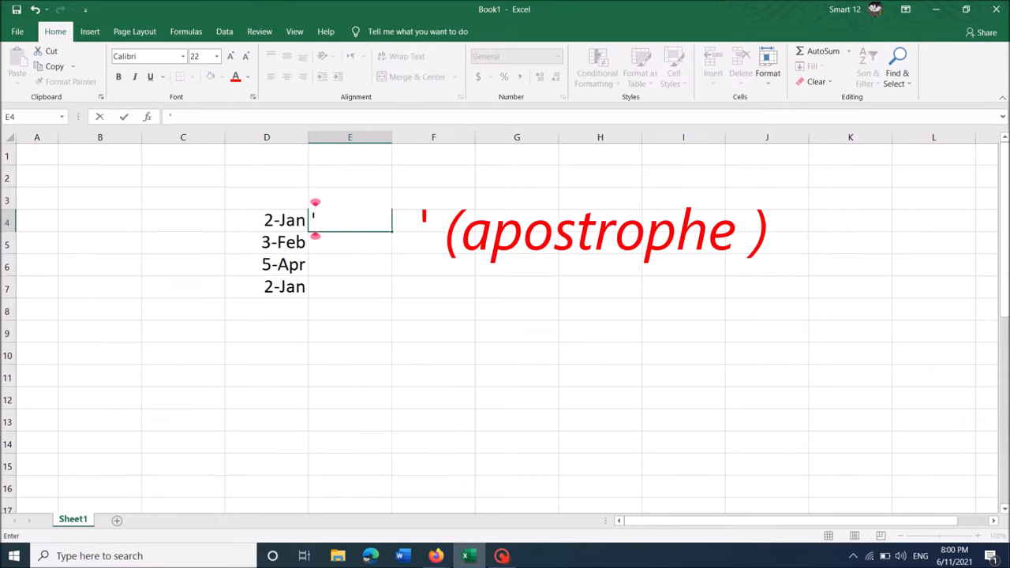
{"action": "type", "text": "1/2"}
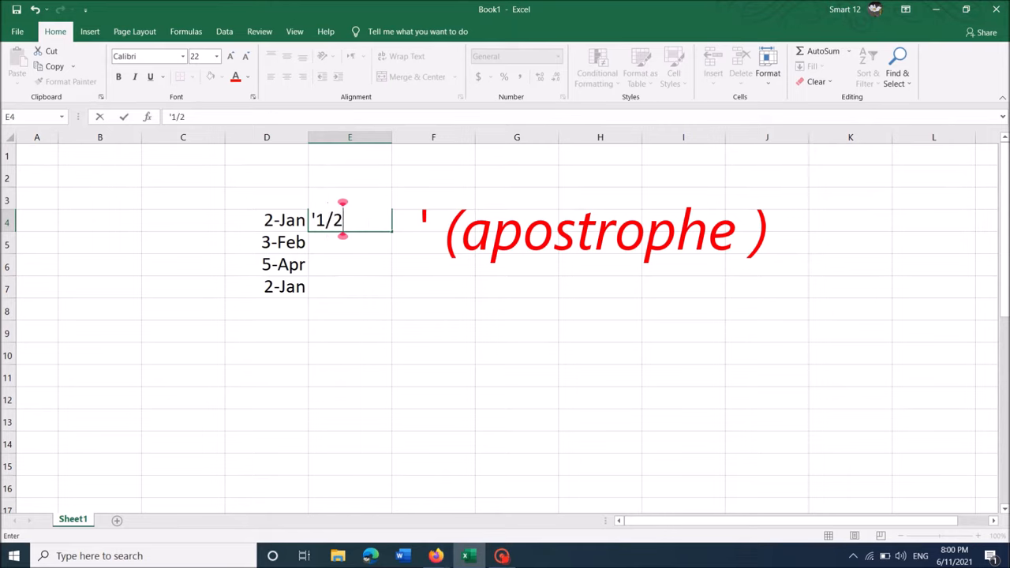
{"action": "key", "text": "Enter"}
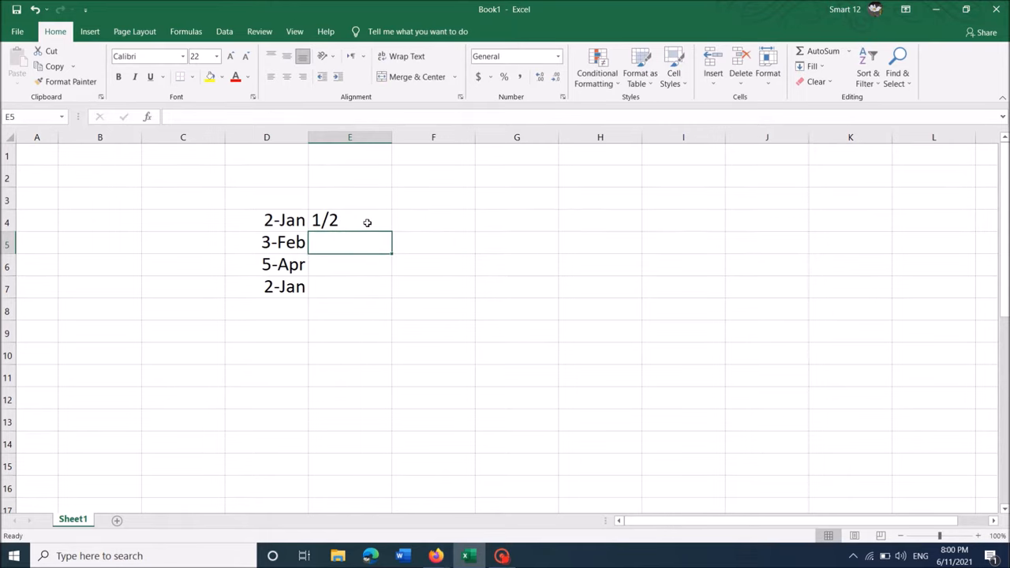
{"action": "type", "text": "'1/3"}
{"action": "left_click", "coordinate": [350, 265]}
{"action": "type", "text": "4/6"}
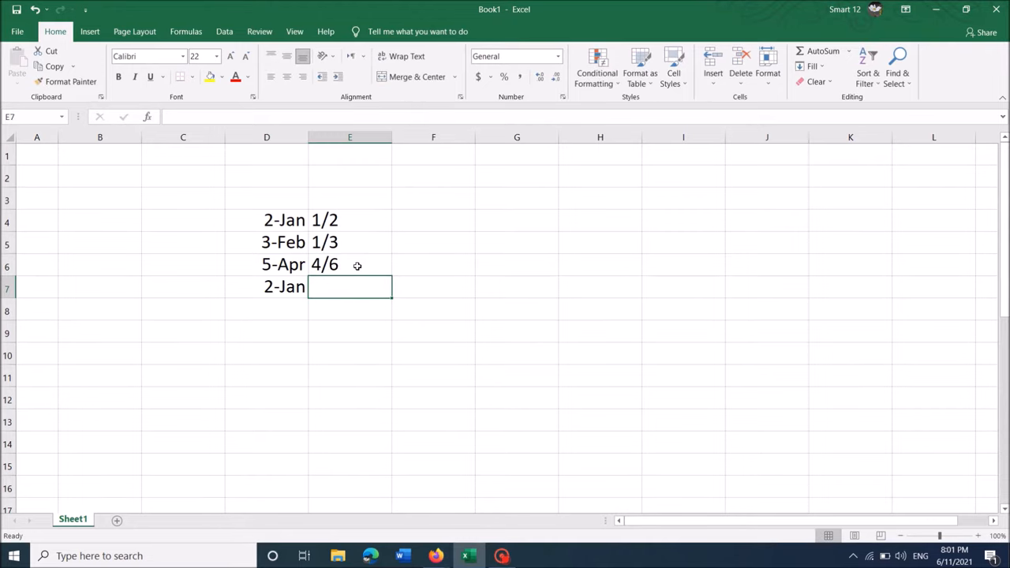
{"action": "type", "text": "'7/"}
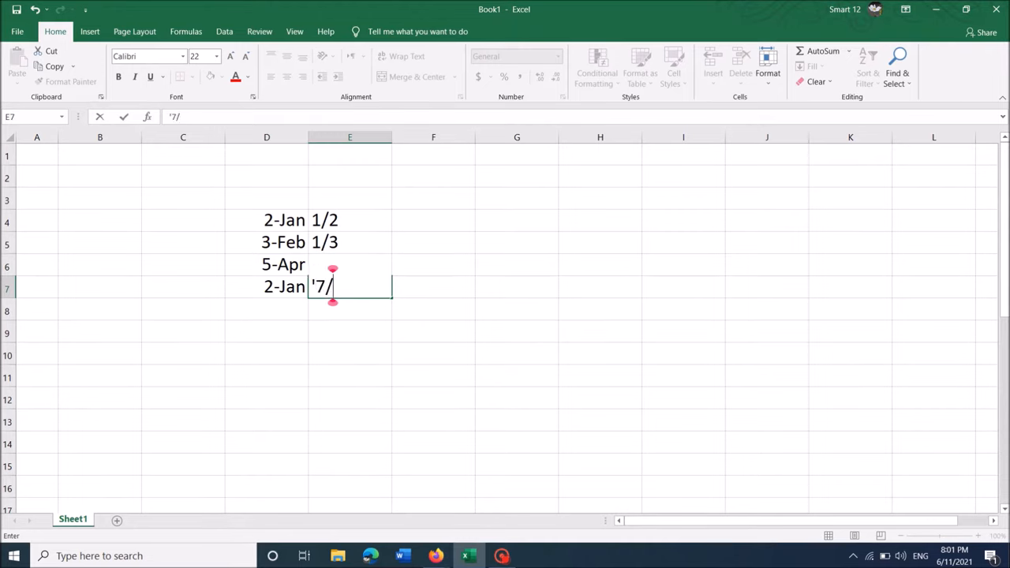
{"action": "key", "text": "Enter"}
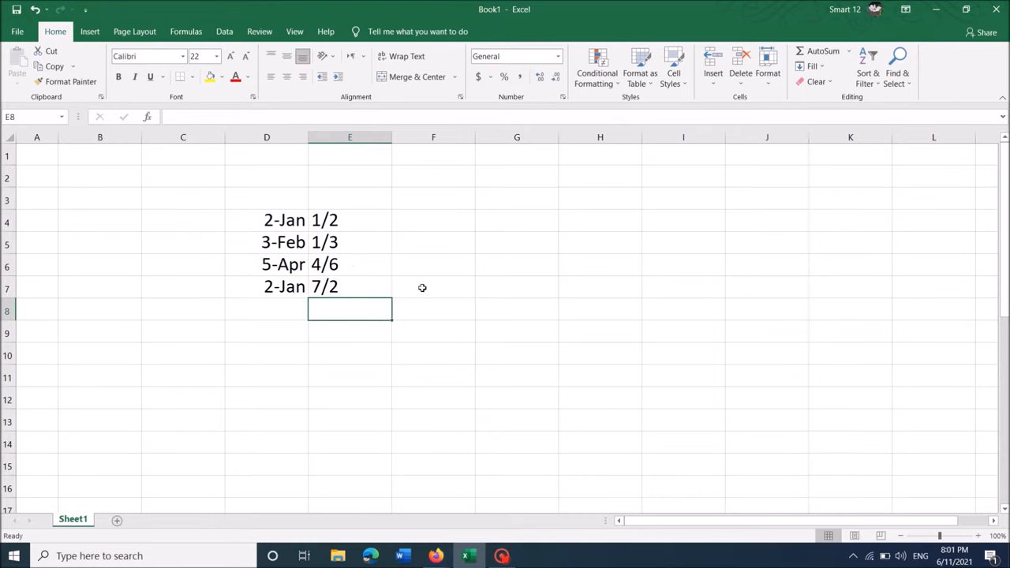
{"action": "left_click_drag", "start_coordinate": [266, 220], "coordinate": [350, 286]}
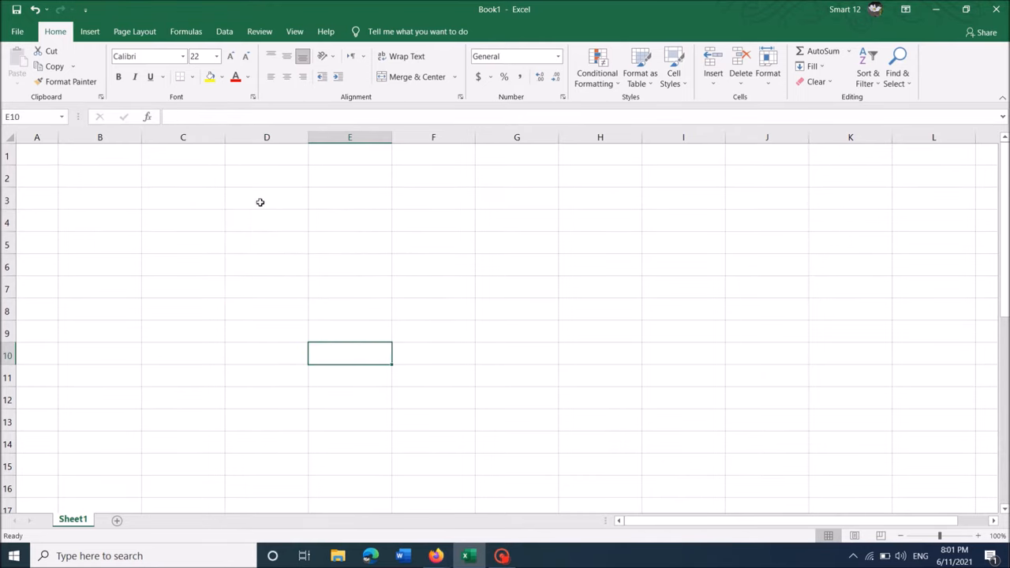
- Select the range D3:D16 and press Ctrl+1 for cell formatting
{"action": "left_click_drag", "start_coordinate": [266, 199], "coordinate": [266, 319]}
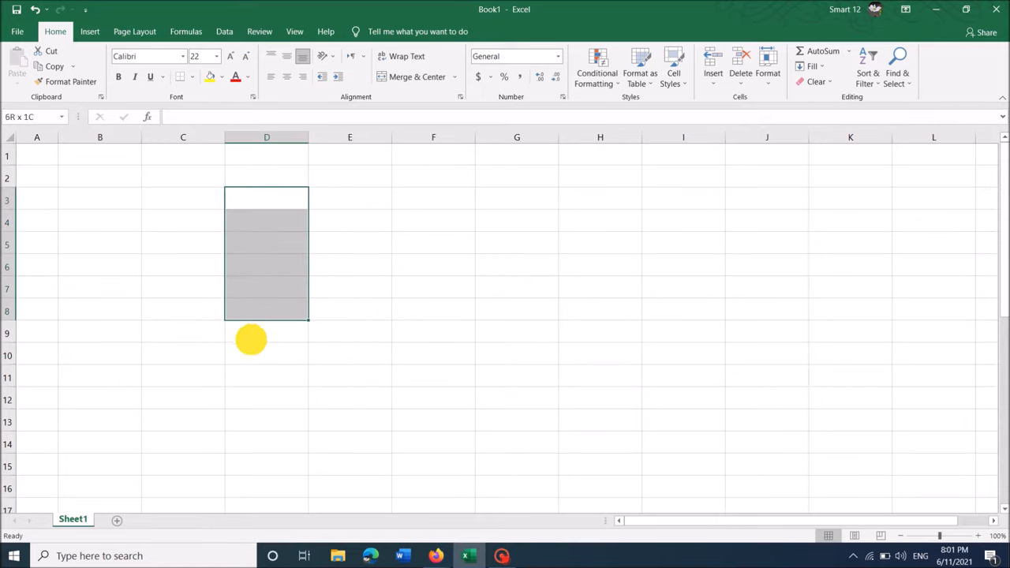
{"action": "left_click_drag", "start_coordinate": [267, 339], "coordinate": [251, 498]}
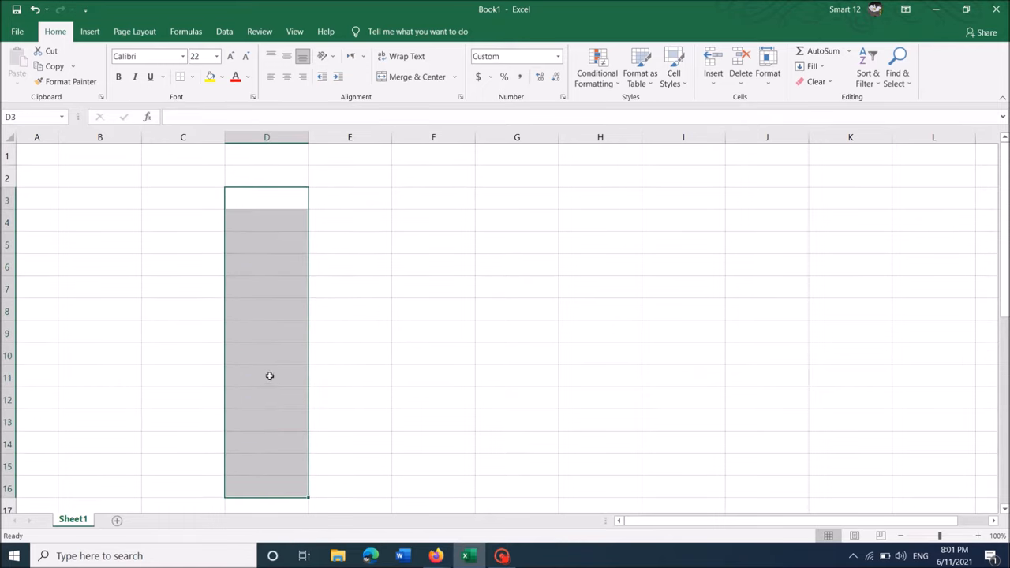
{"action": "key", "text": "Ctrl+1"}
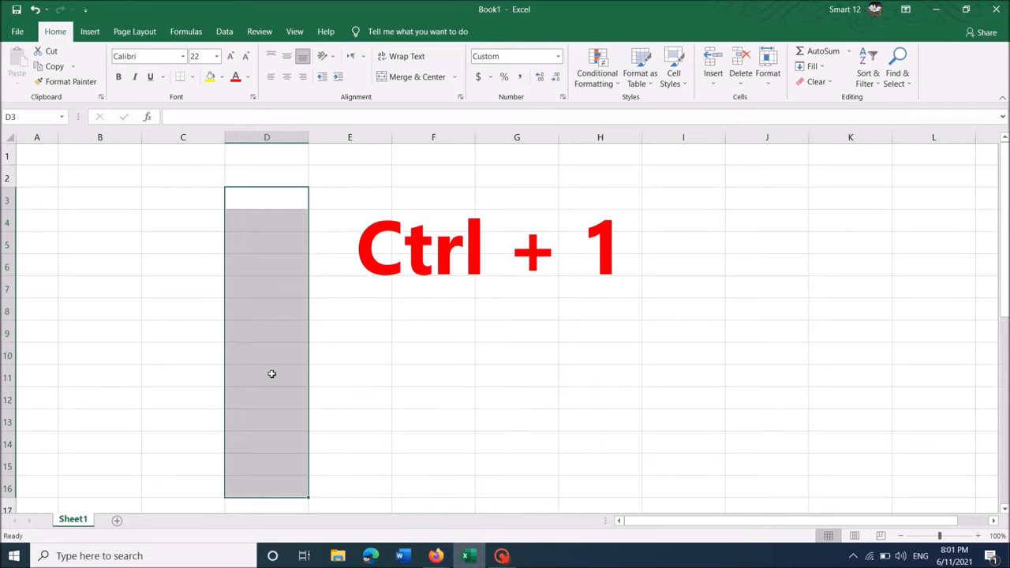
{"action": "key", "text": "ctrl+1"}
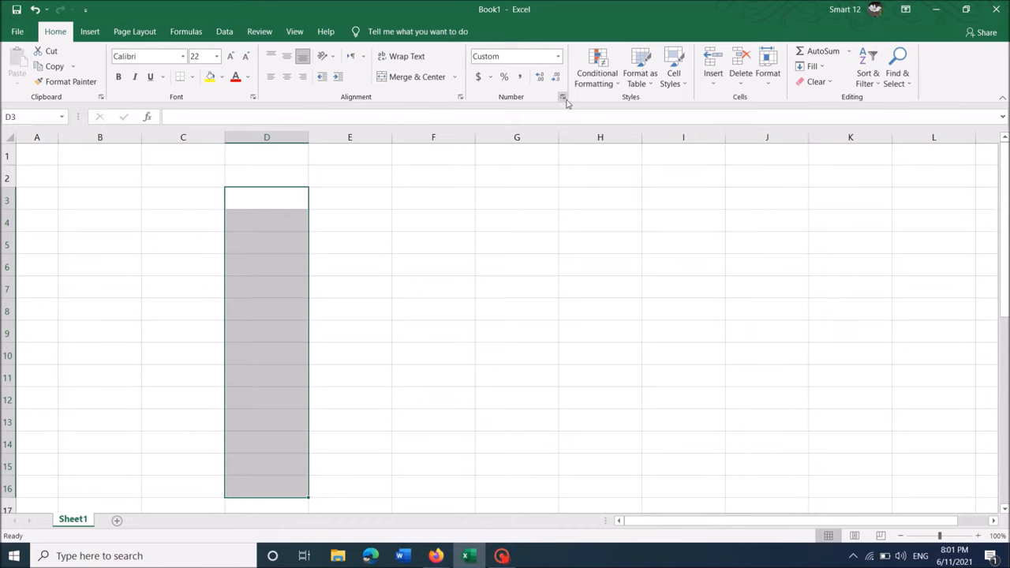
- Apply the Text number format to D3:D16 and begin typing 2 in D5
{"action": "left_click", "coordinate": [562, 96]}
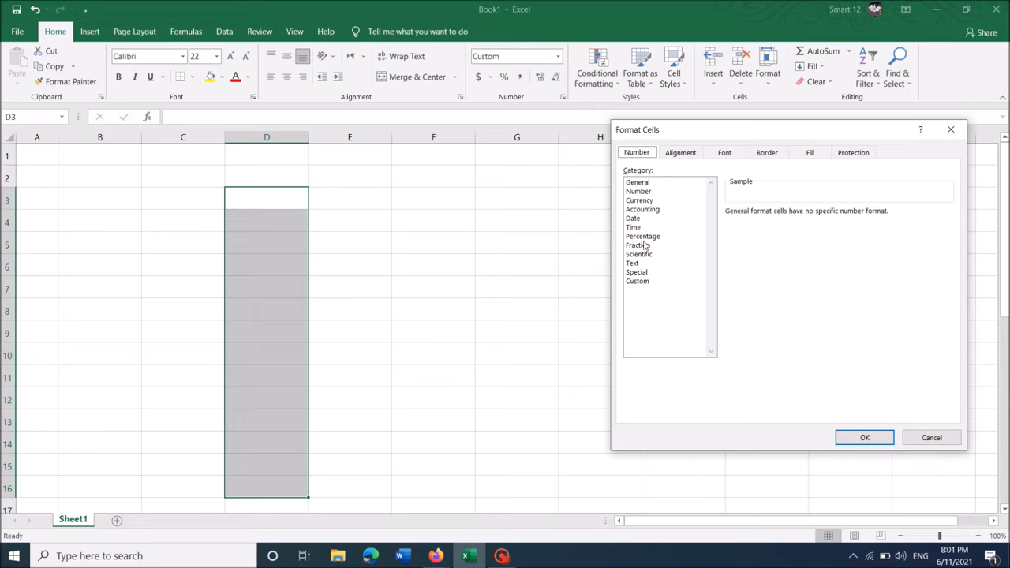
{"action": "left_click", "coordinate": [633, 263]}
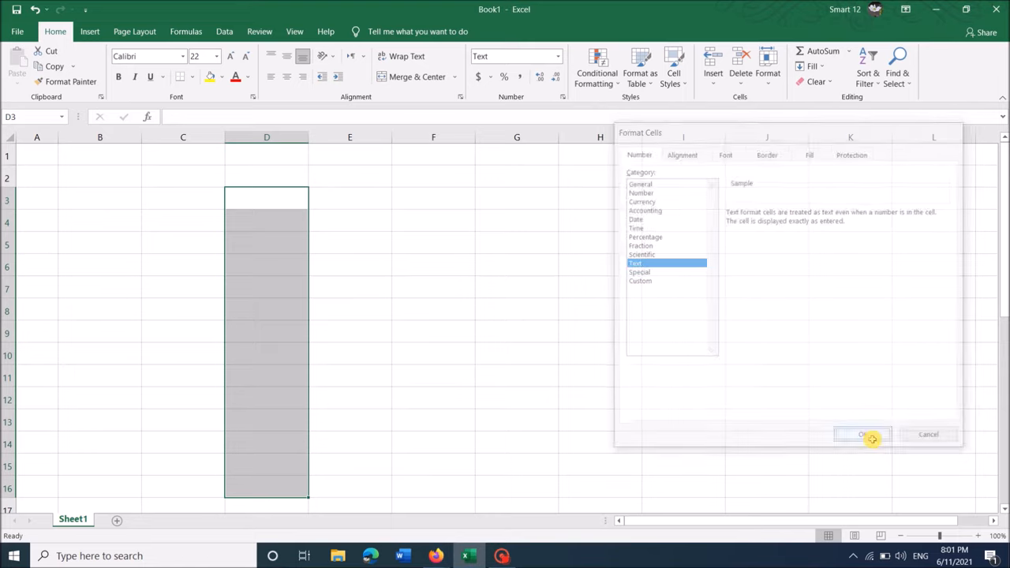
{"action": "left_click", "coordinate": [866, 434]}
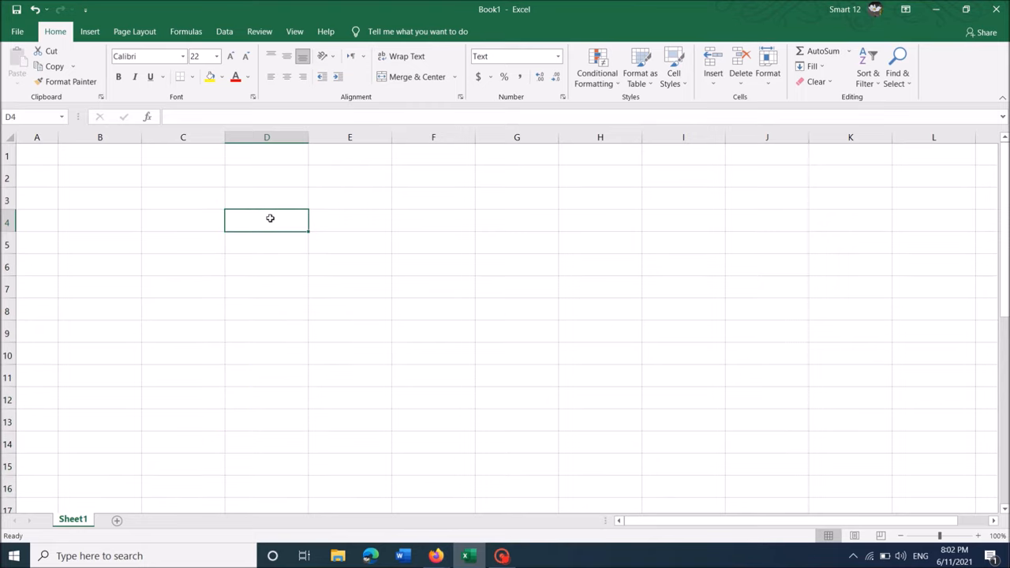
{"action": "type", "text": "2"}
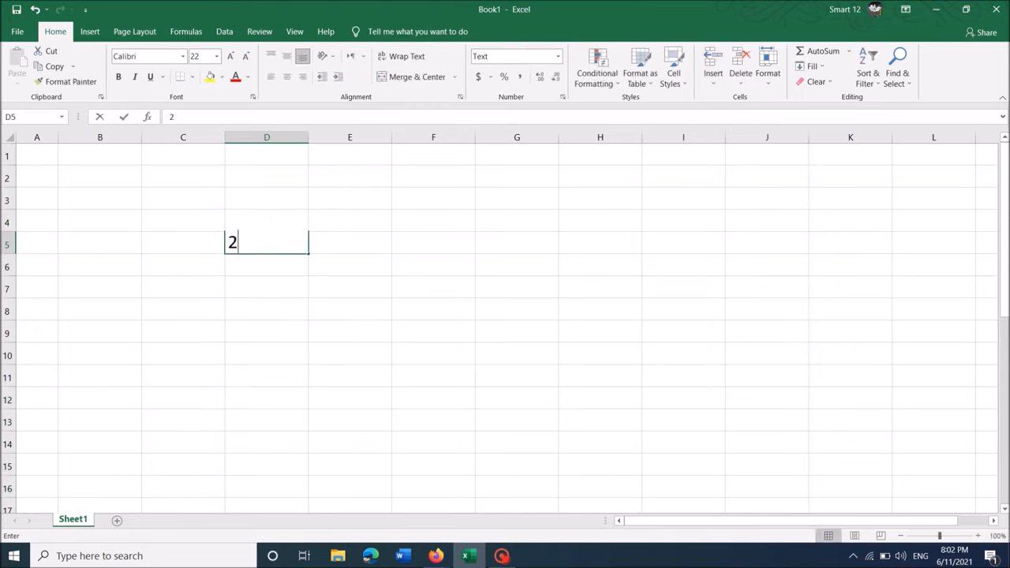